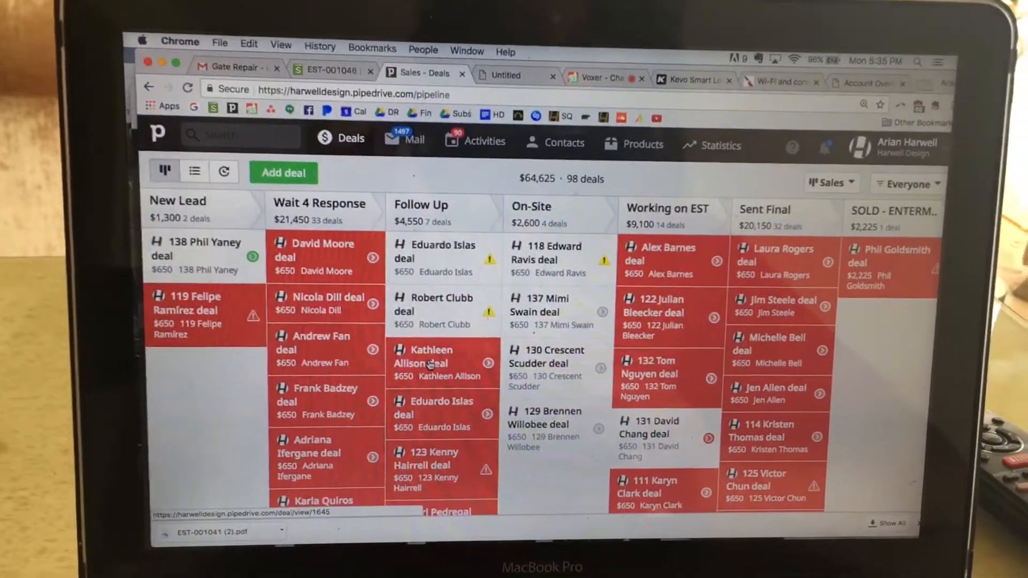
Leave the Pipedrive pipeline for the Gmail tab showing the Gate Repair conversation
left_click(429, 357)
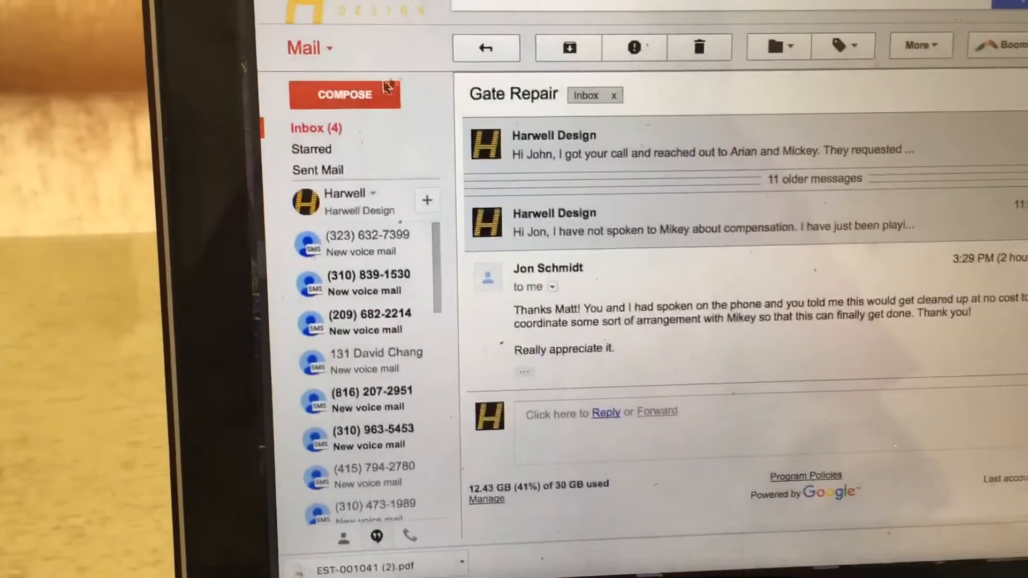
Compose a new email to the lead ('gl') with the subject 'gate follow up'
left_click(343, 93)
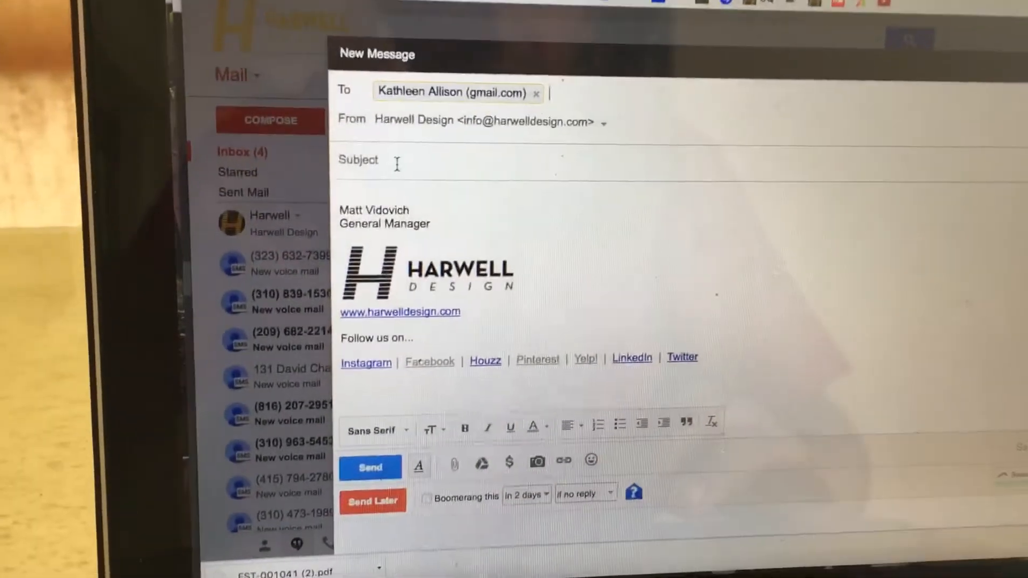
type("gl")
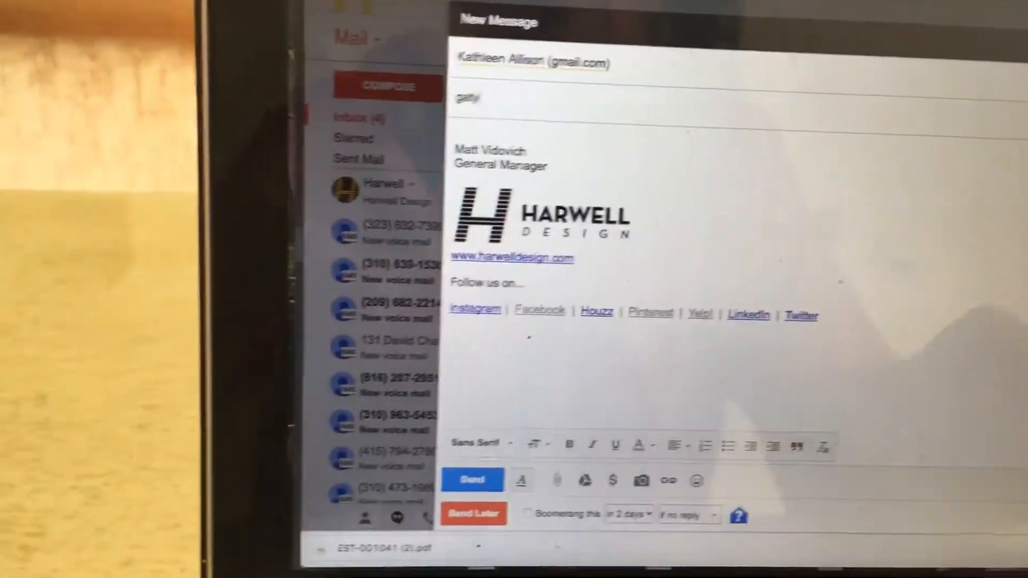
type("gate f")
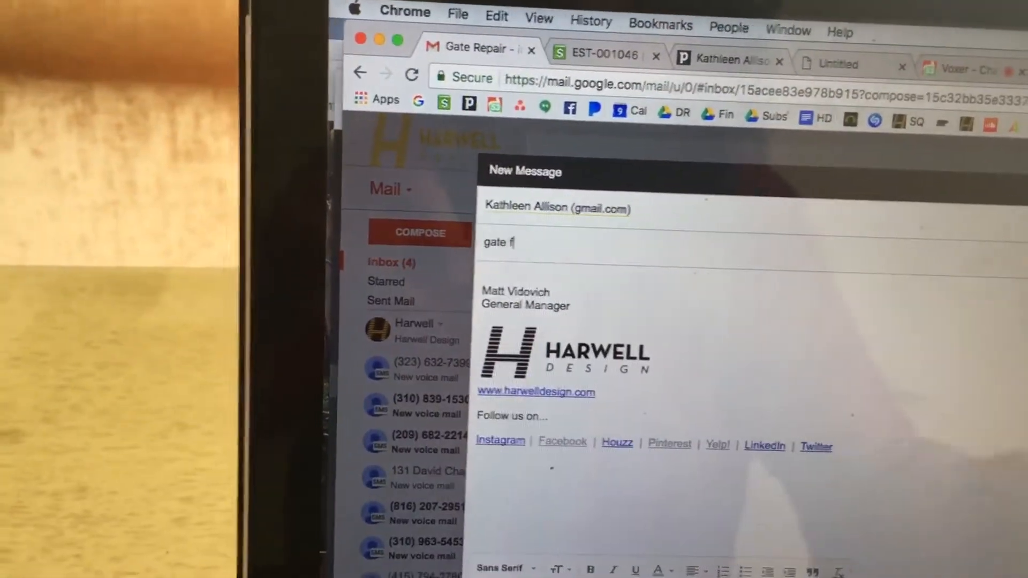
type("ollow up")
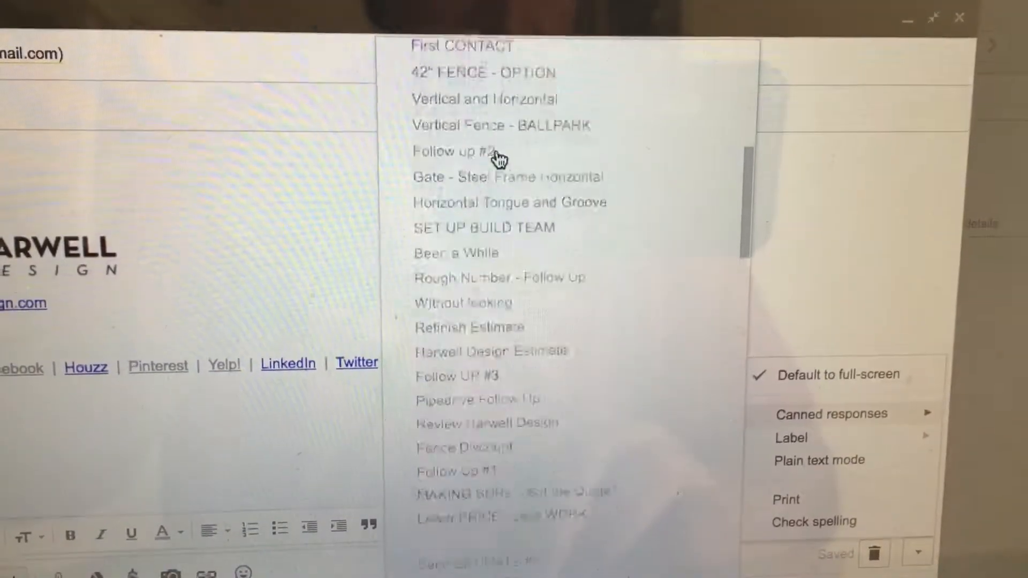
Create a new canned response from the draft, confirming the name 'gate follow up'
scroll("down", 3)
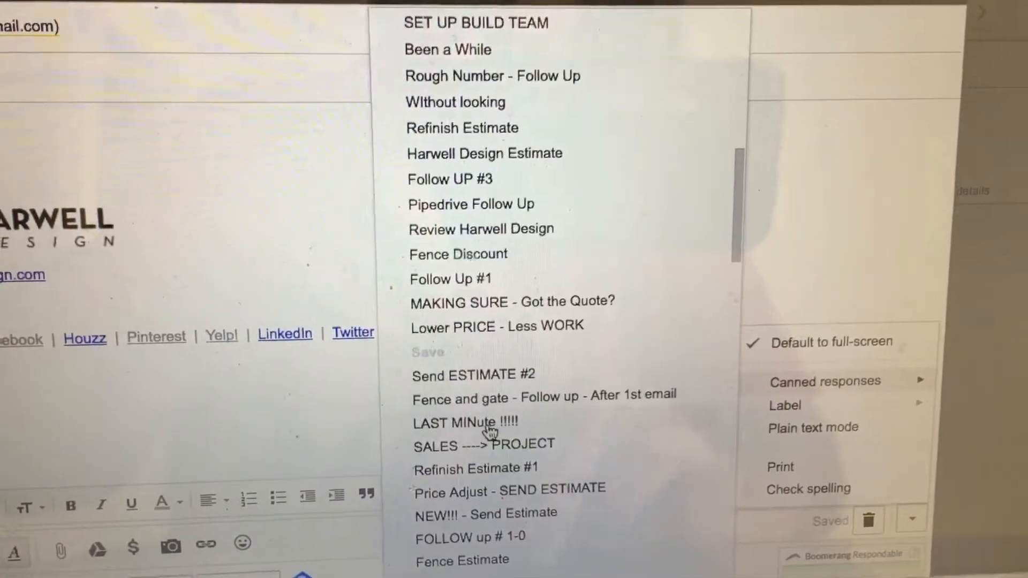
scroll("down", 3)
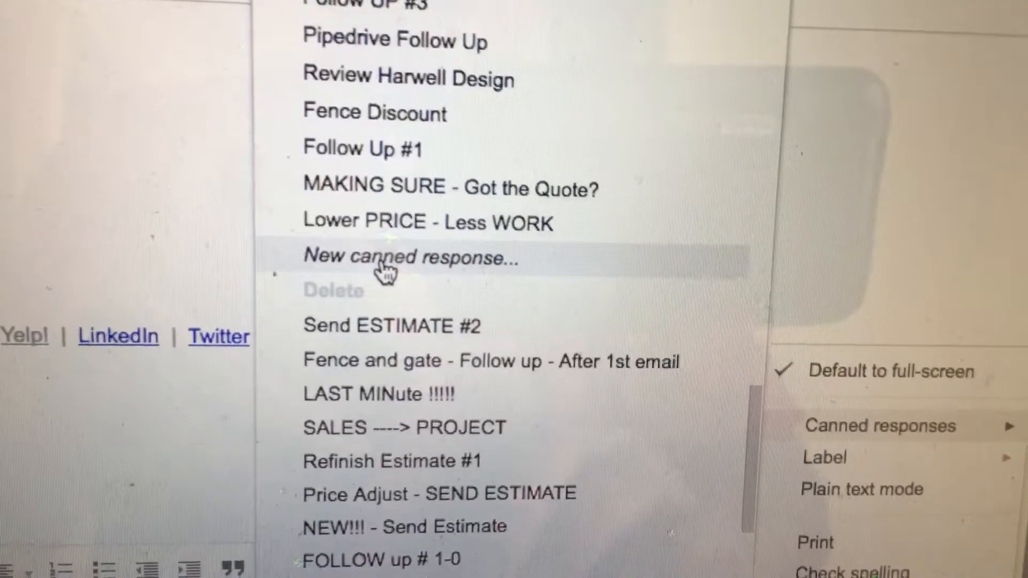
left_click(409, 256)
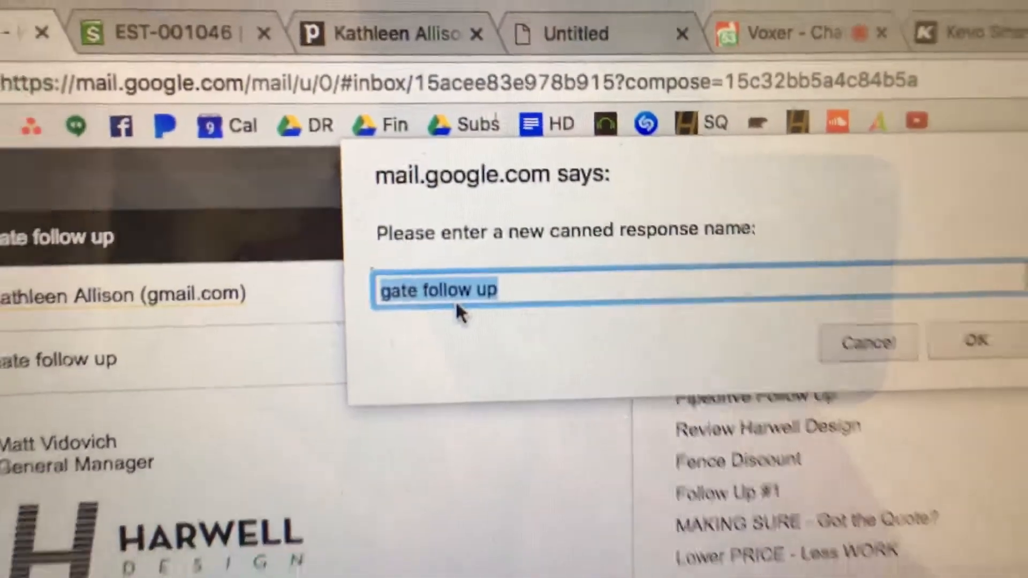
left_click(976, 342)
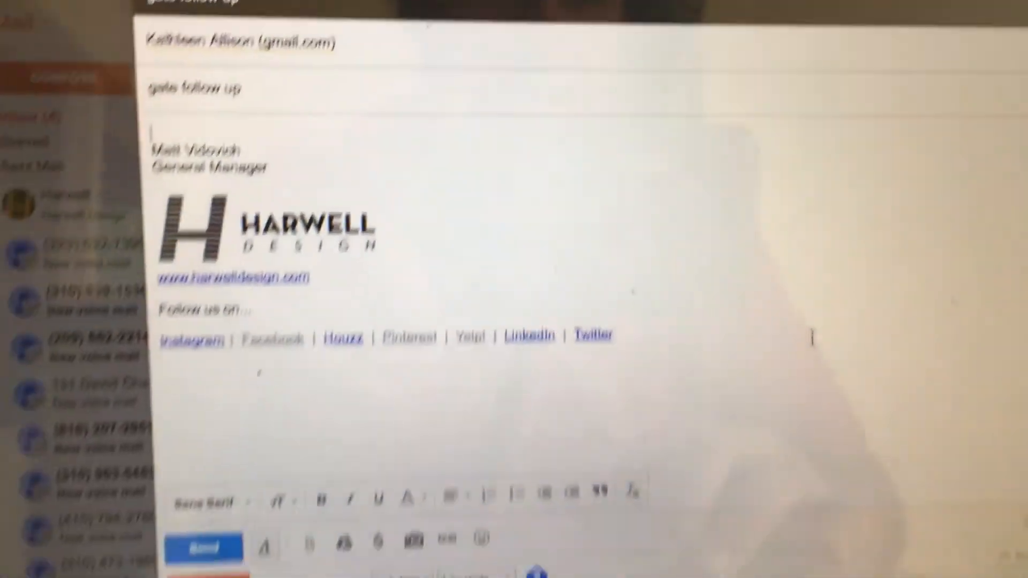
Insert the saved follow-up canned response into the email body
left_click(853, 490)
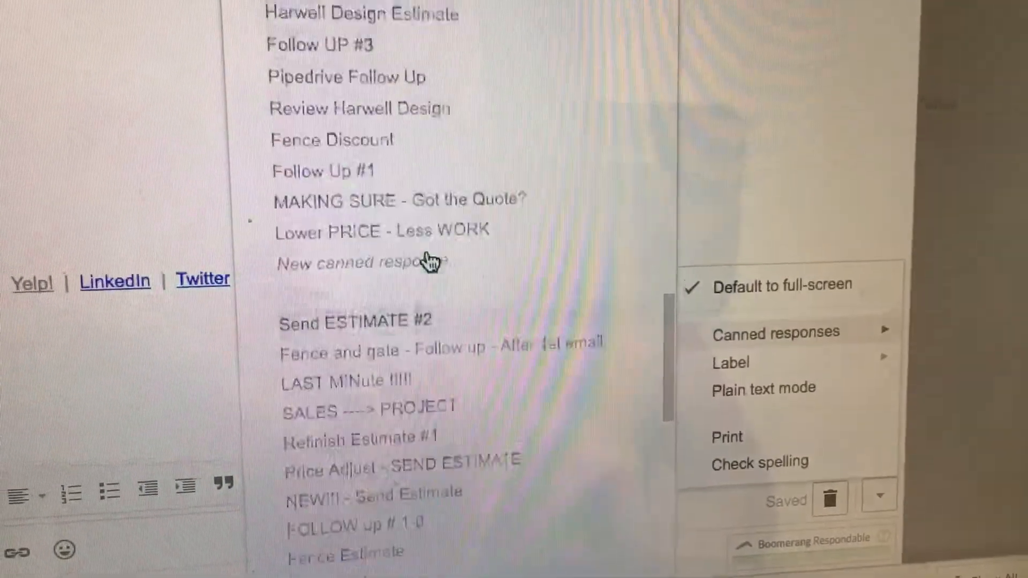
scroll("down", 3)
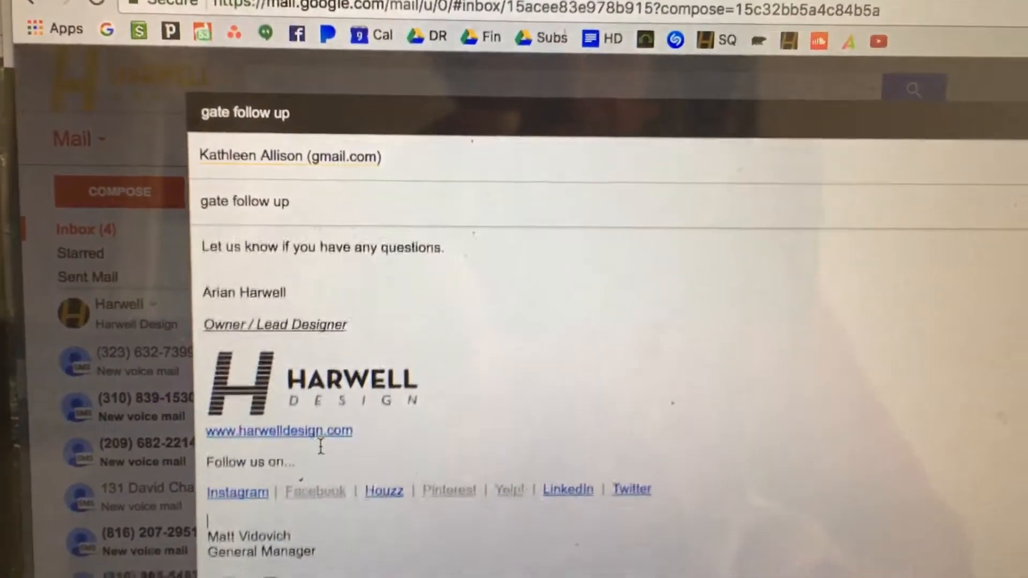
Greet 'Simone,' after Hello, drop the duplicate signature, and open the gate deal in Pipedrive
scroll("down", 3)
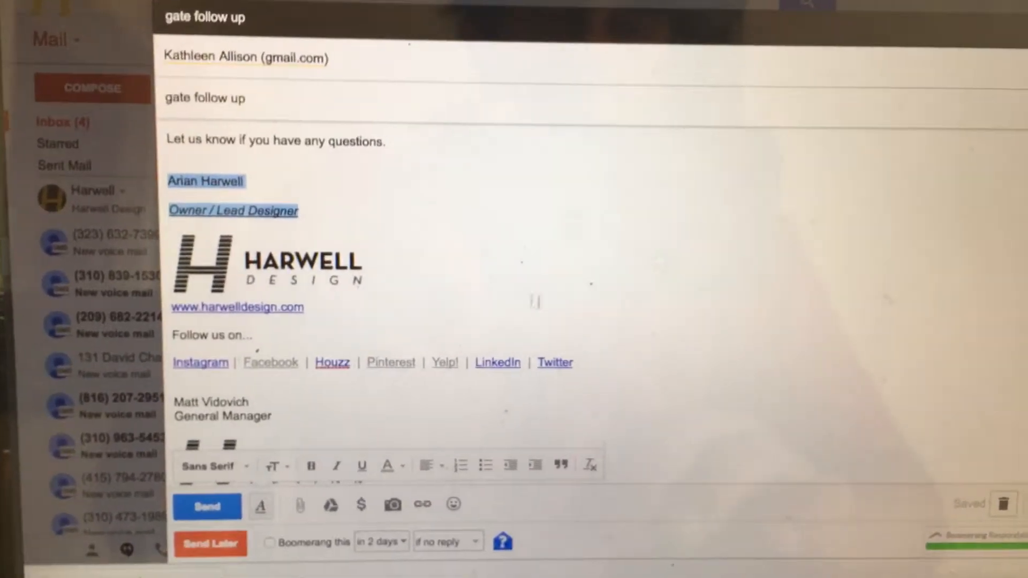
scroll("down", 3)
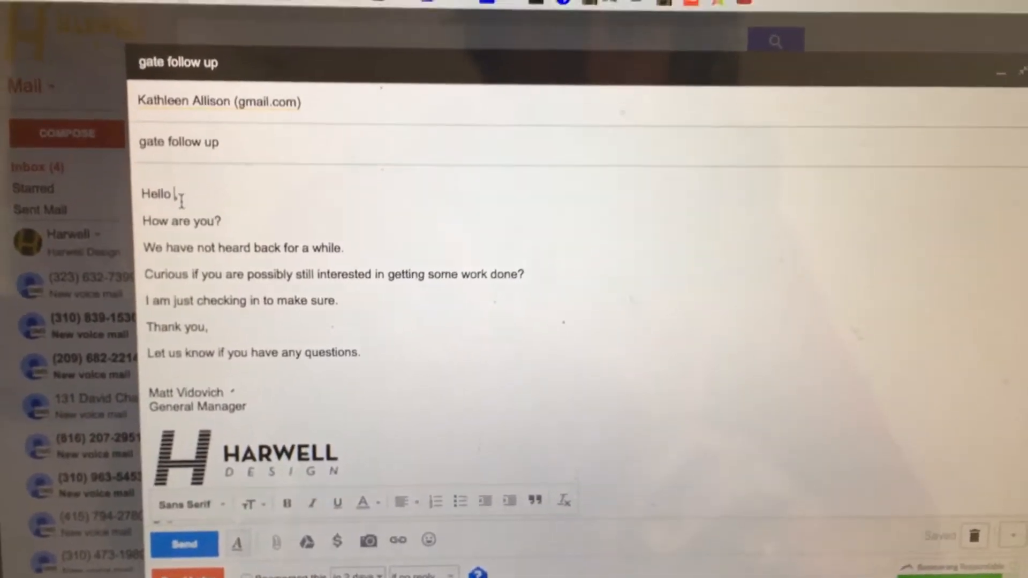
type("Simone,")
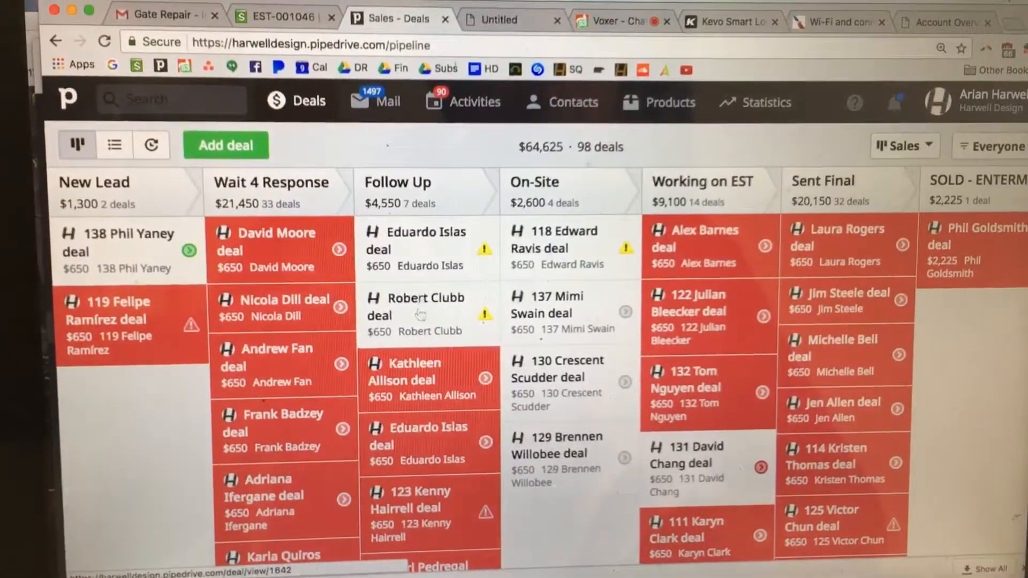
scroll("down", 3)
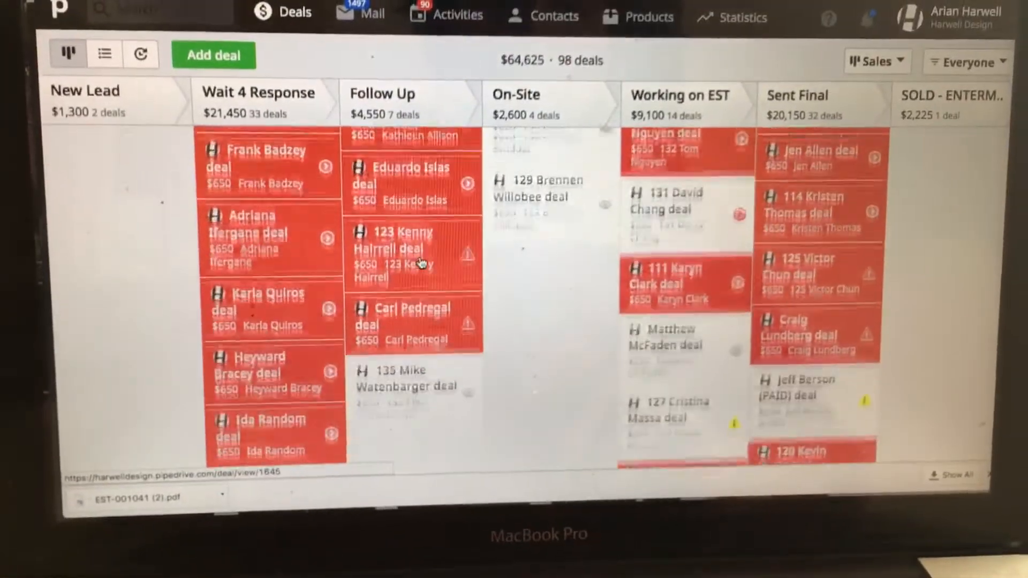
left_click(405, 386)
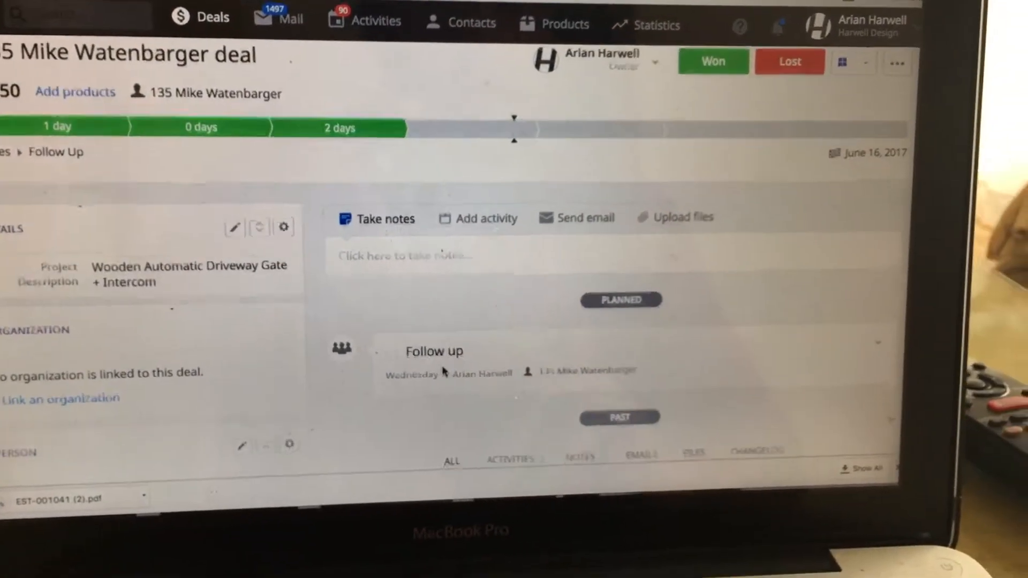
scroll("down", 3)
type("f")
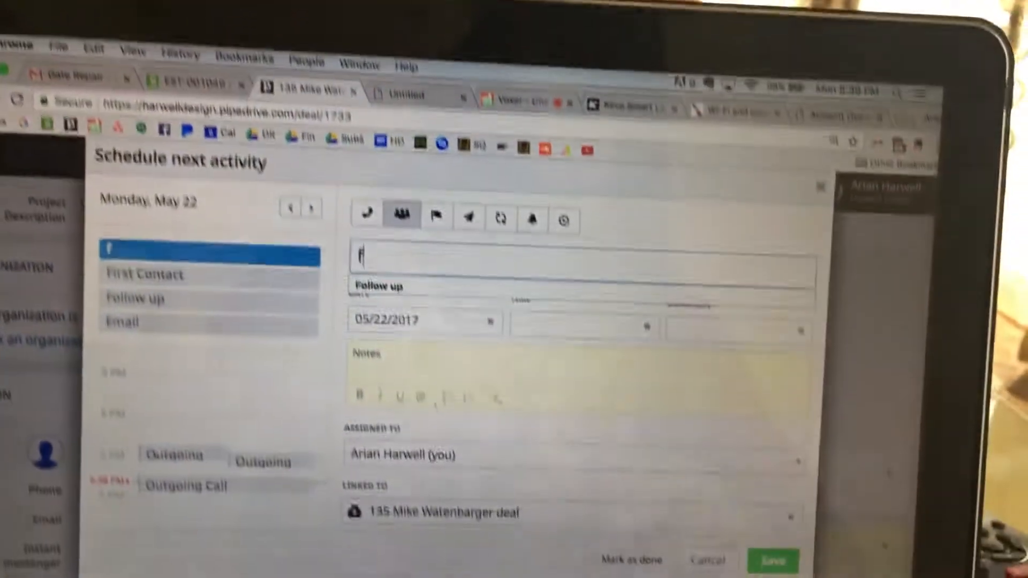
Save a 'Follow up' activity dated May 24, 2017, then send the Gmail follow-up
type("ollow up")
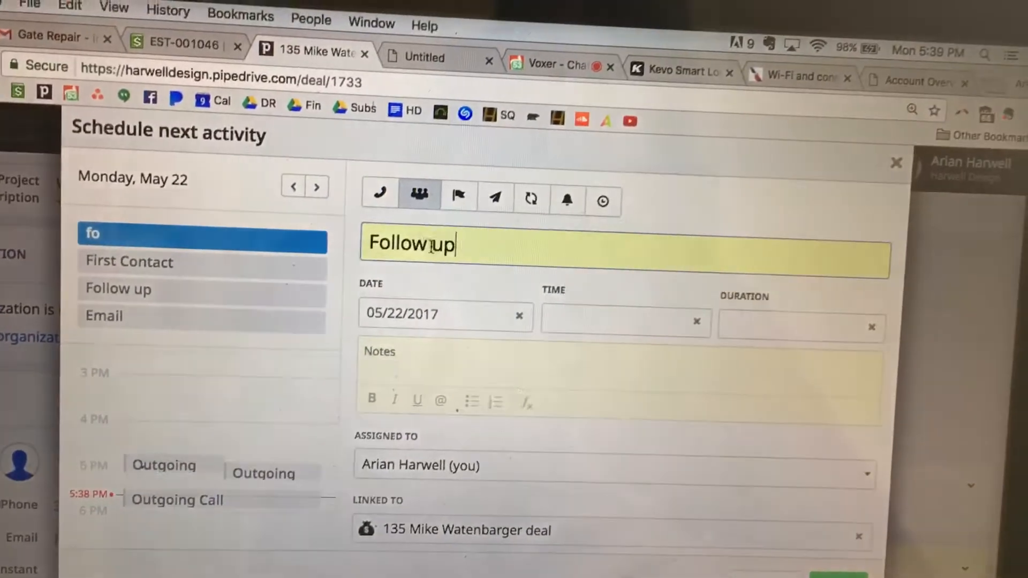
left_click(446, 313)
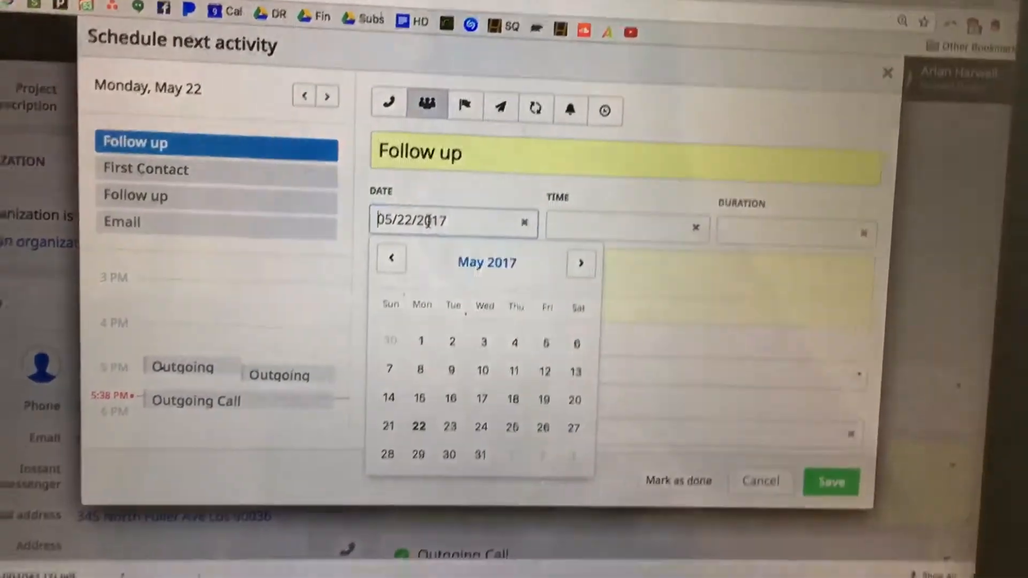
left_click(467, 374)
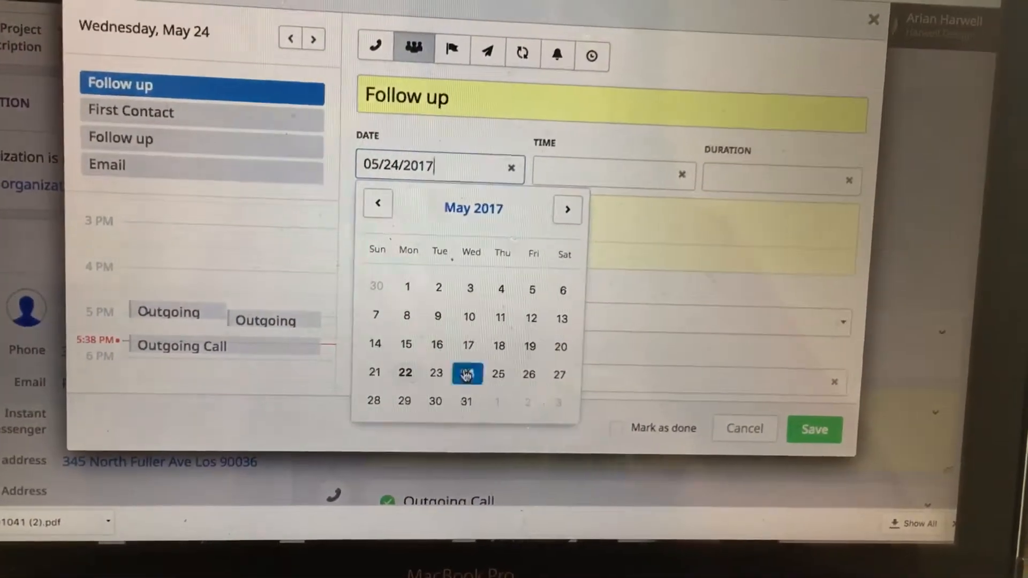
left_click(467, 373)
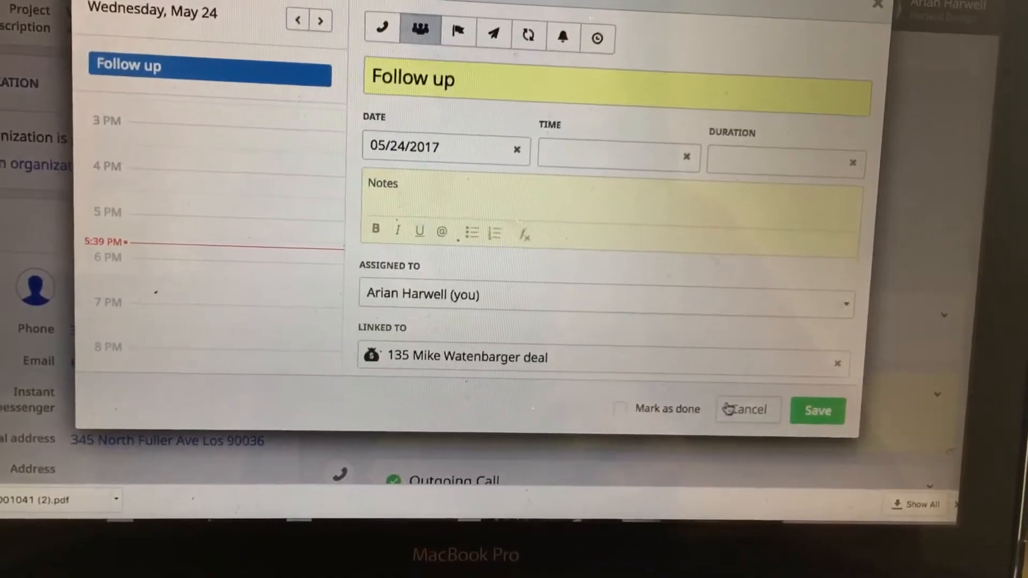
left_click(816, 411)
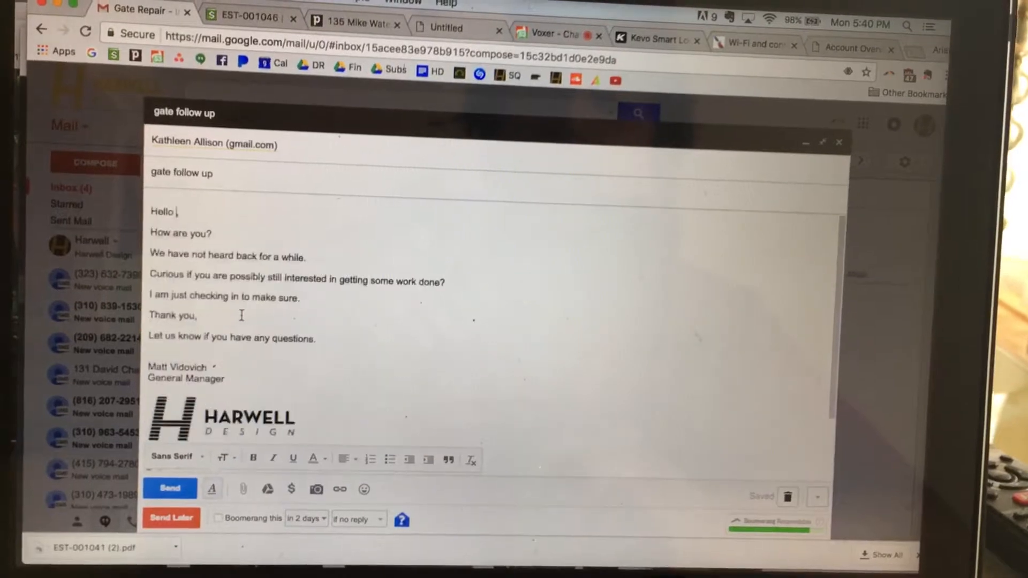
left_click(169, 489)
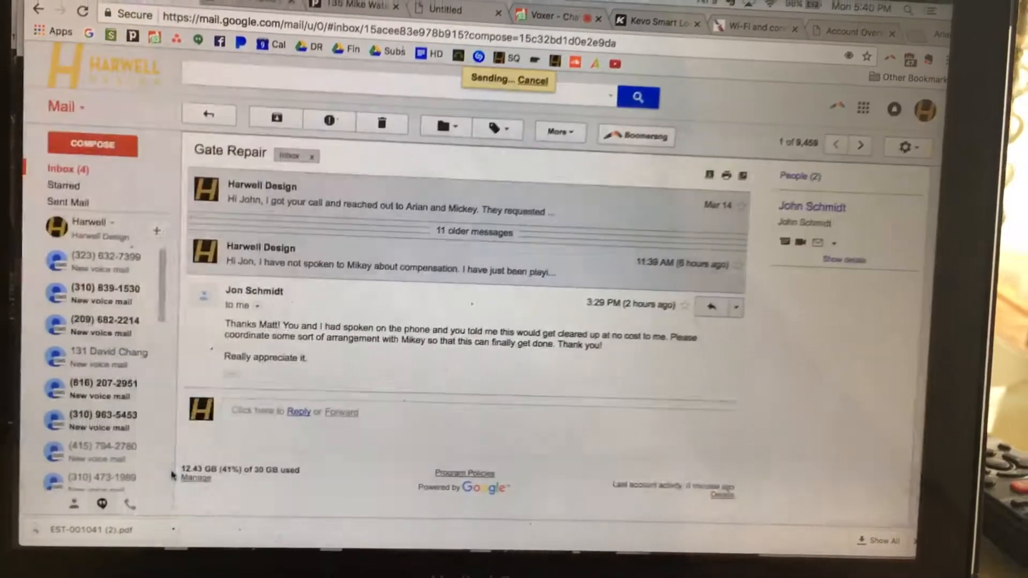